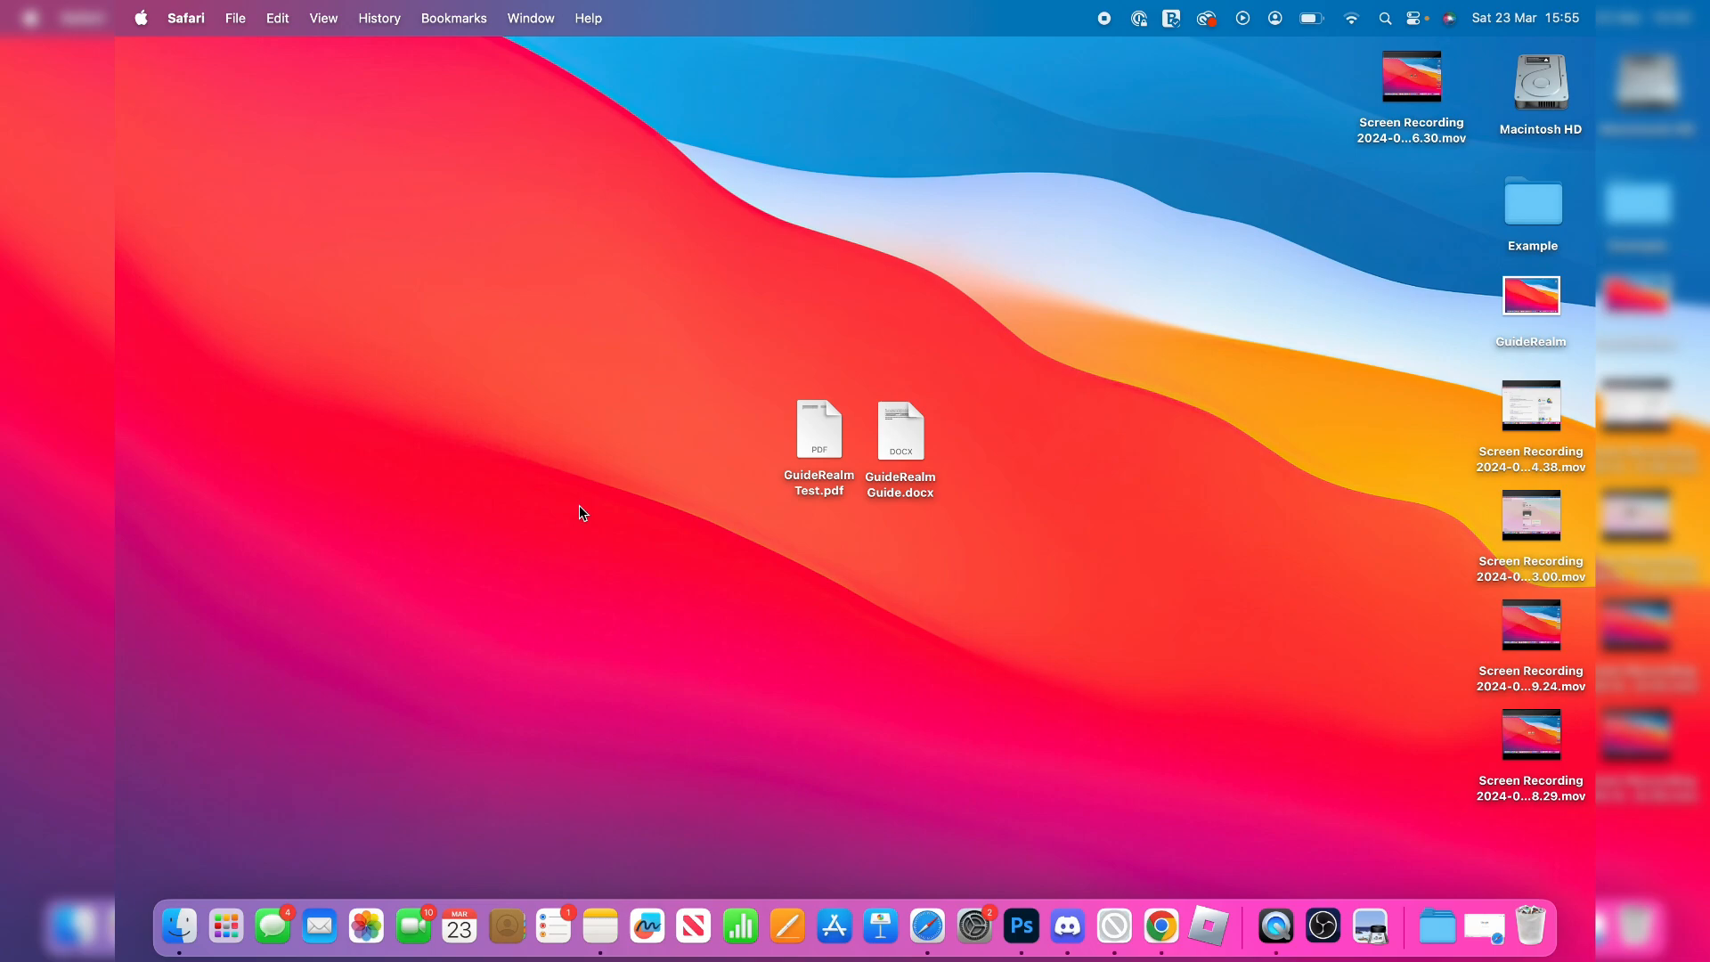
- Launch Safari from the Dock to reach the Google home page
{"action": "left_click", "coordinate": [946, 924]}
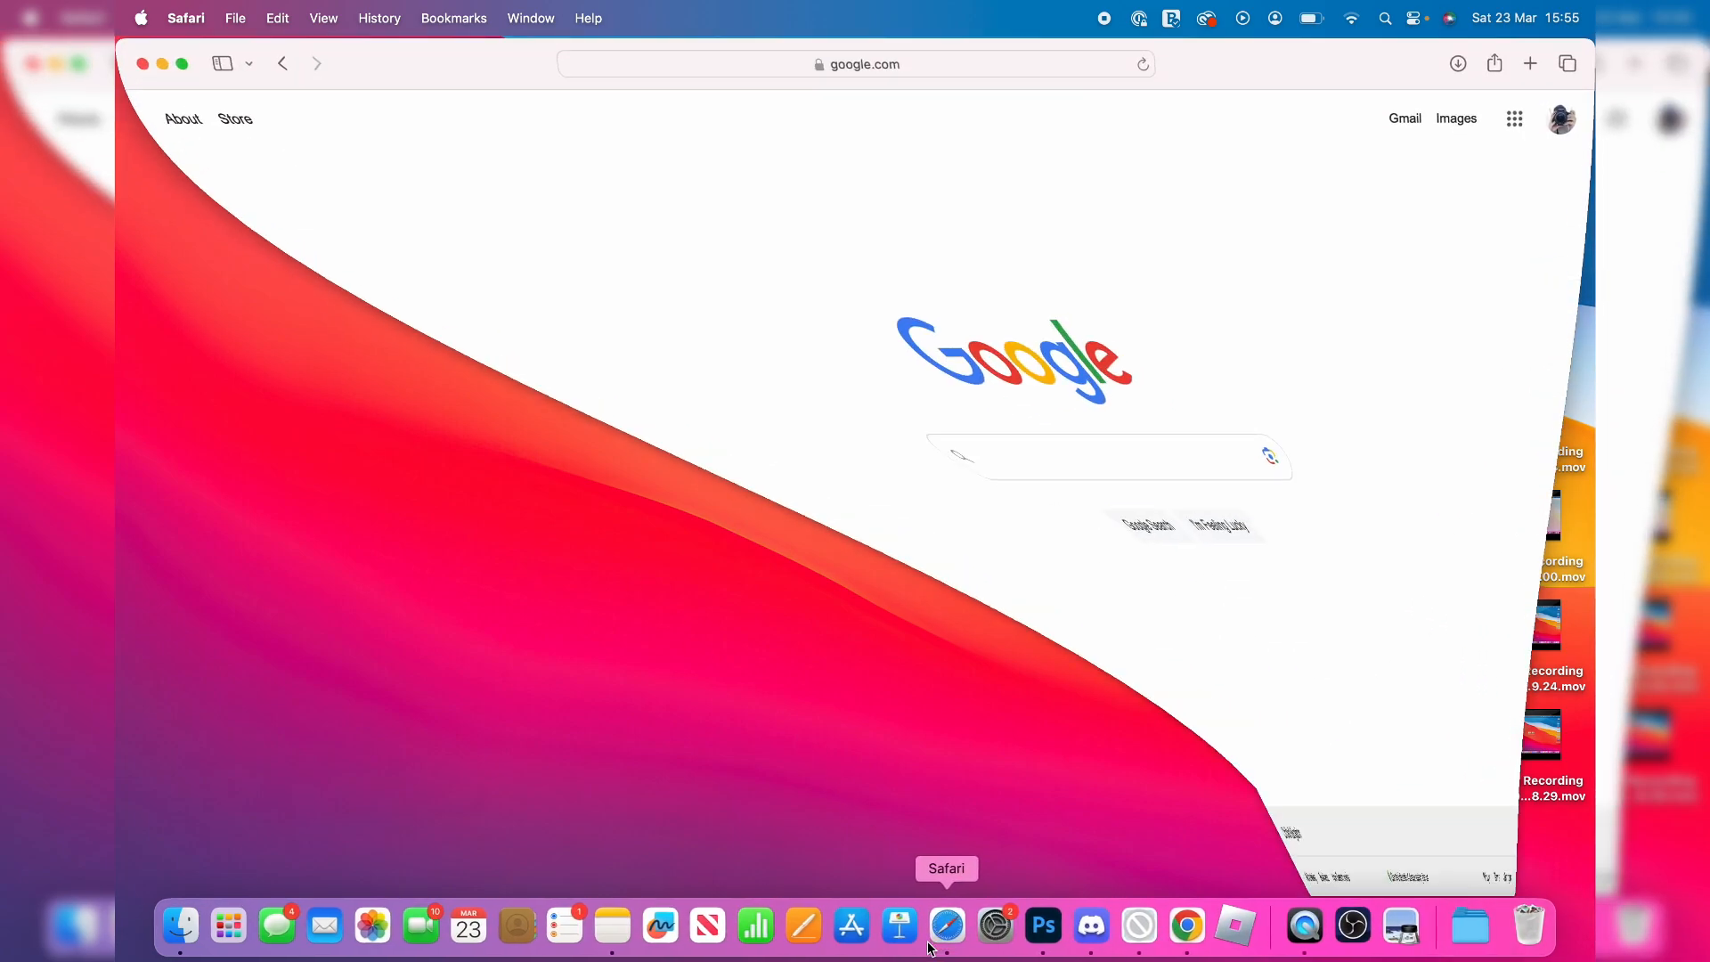
- Navigate to Google Drive and enter your own Drive home from the product page
{"action": "type", "text": "goo"}
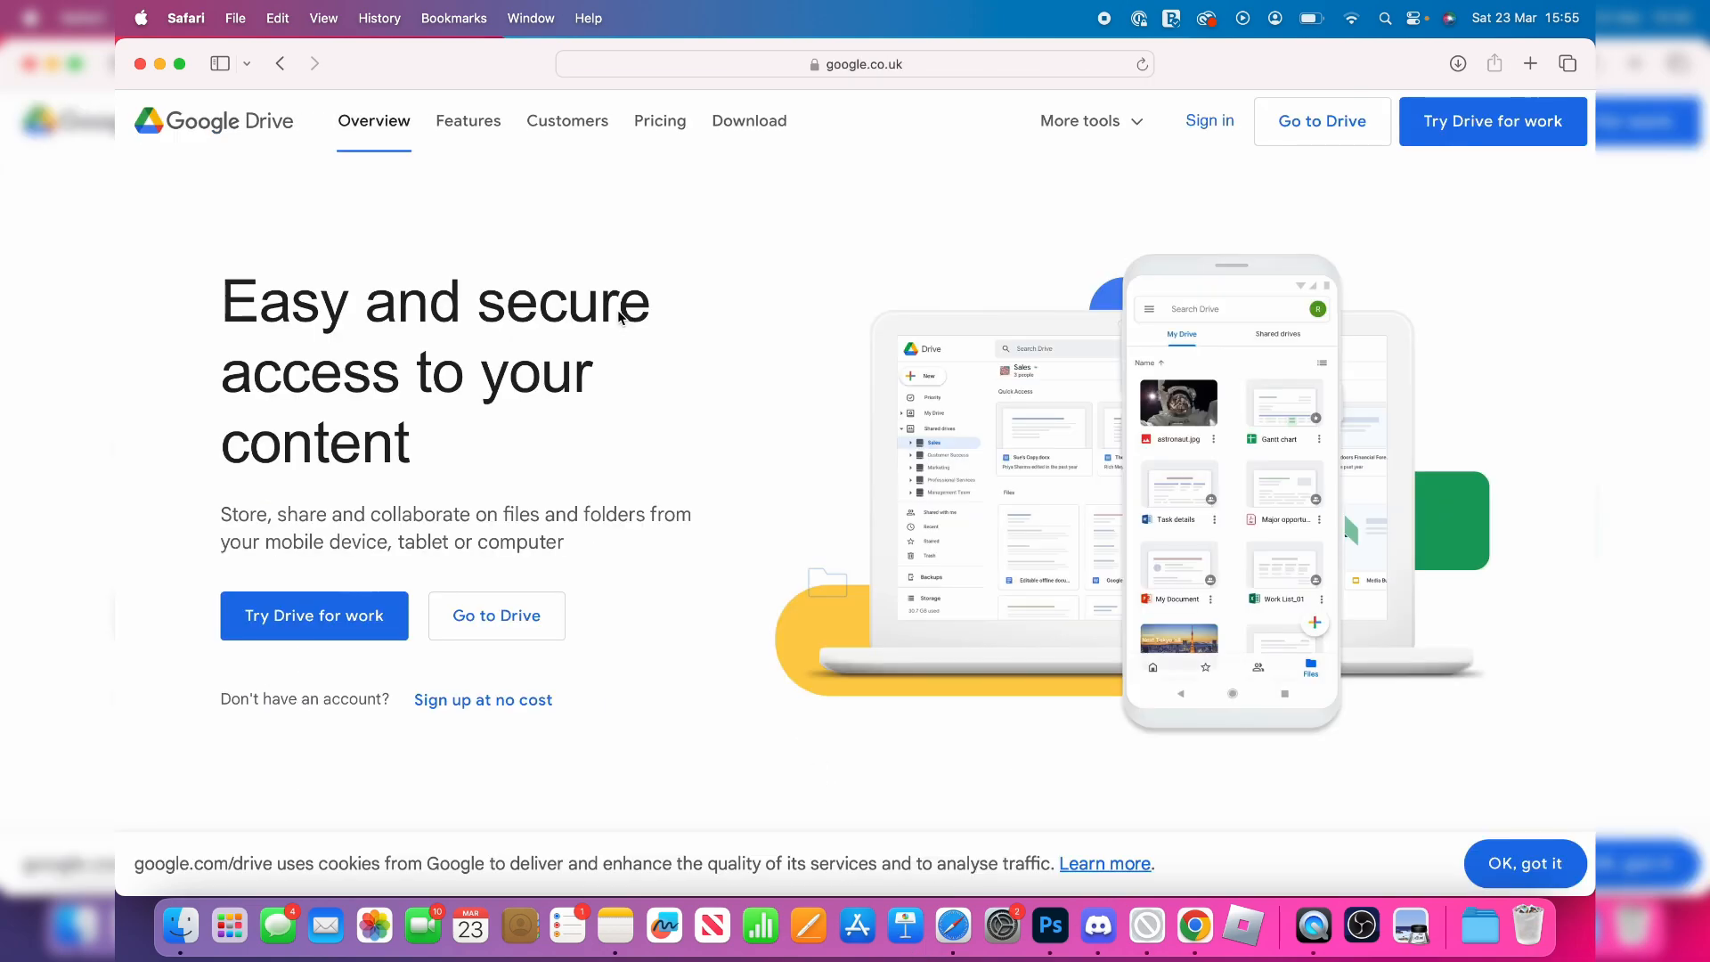
{"action": "mouse_move", "coordinate": [506, 611]}
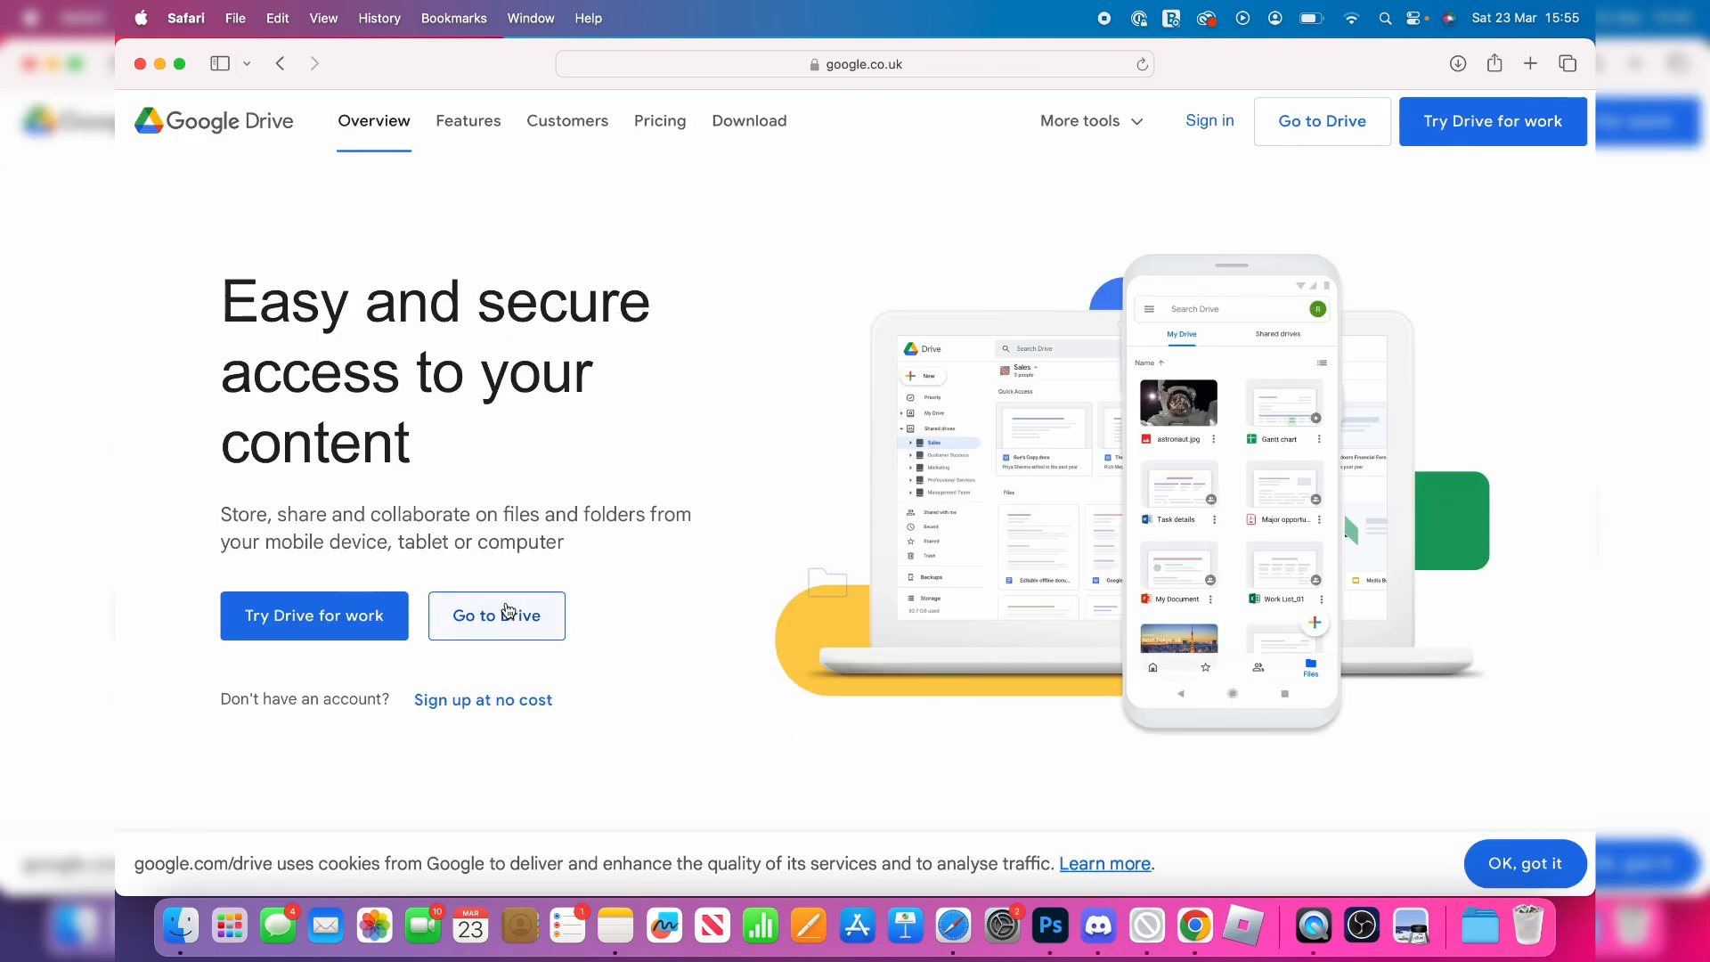
{"action": "left_click", "coordinate": [497, 615]}
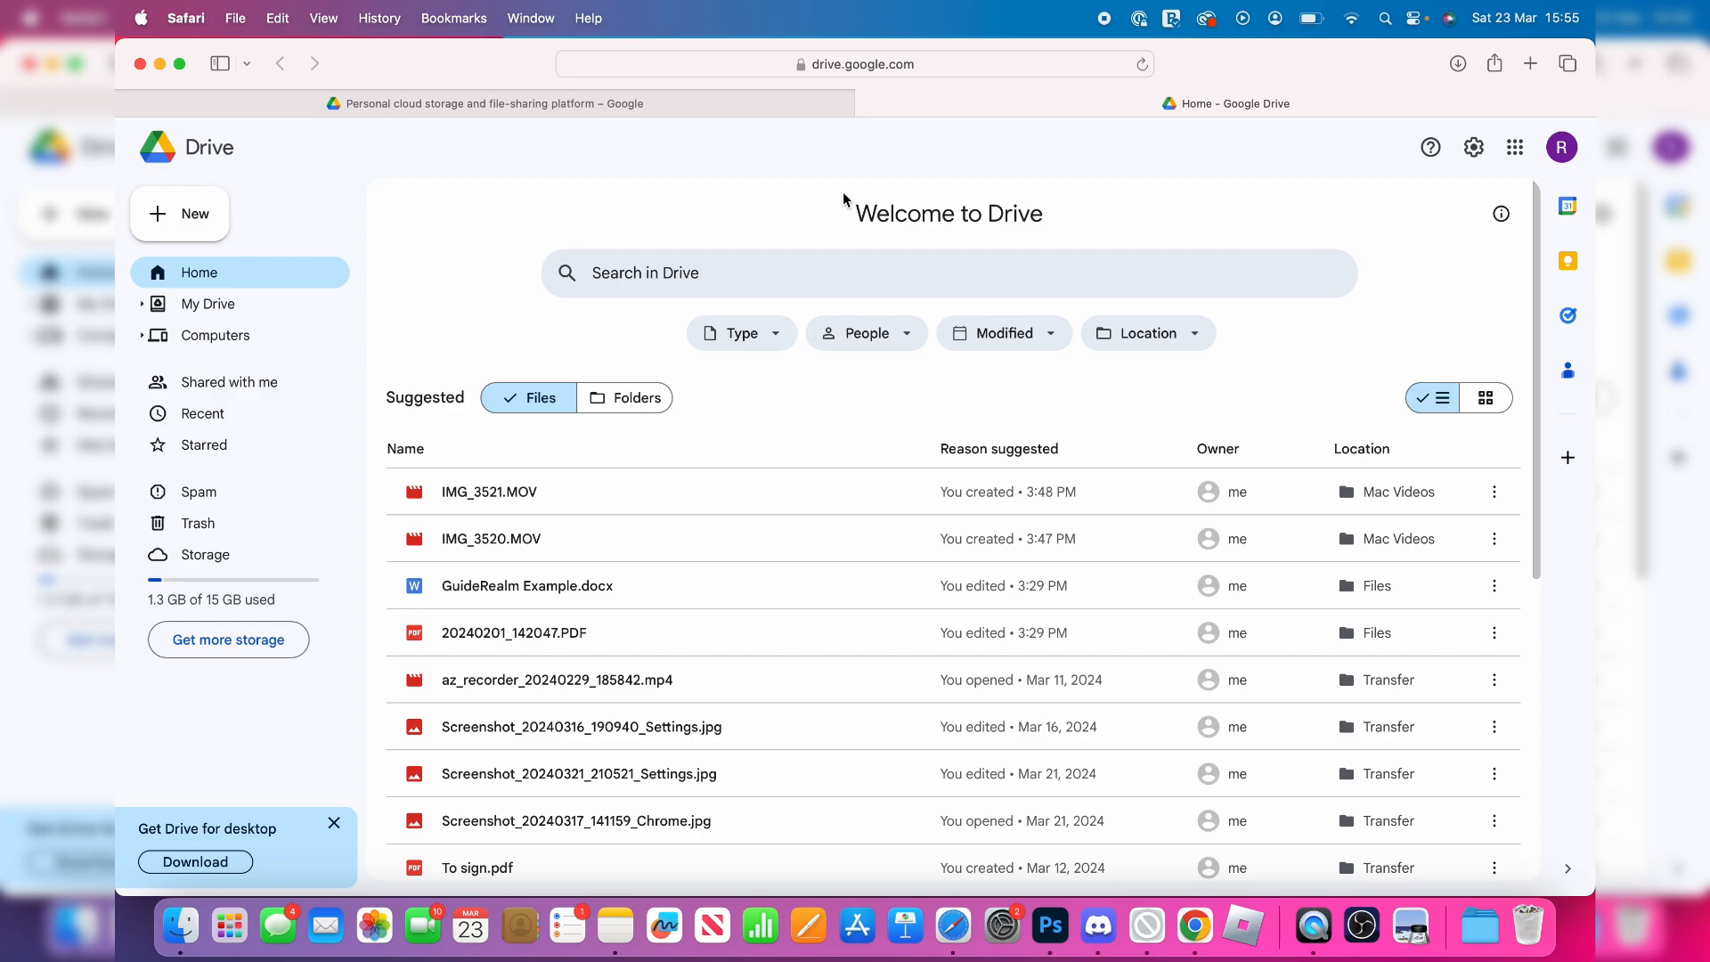
{"action": "mouse_move", "coordinate": [805, 150]}
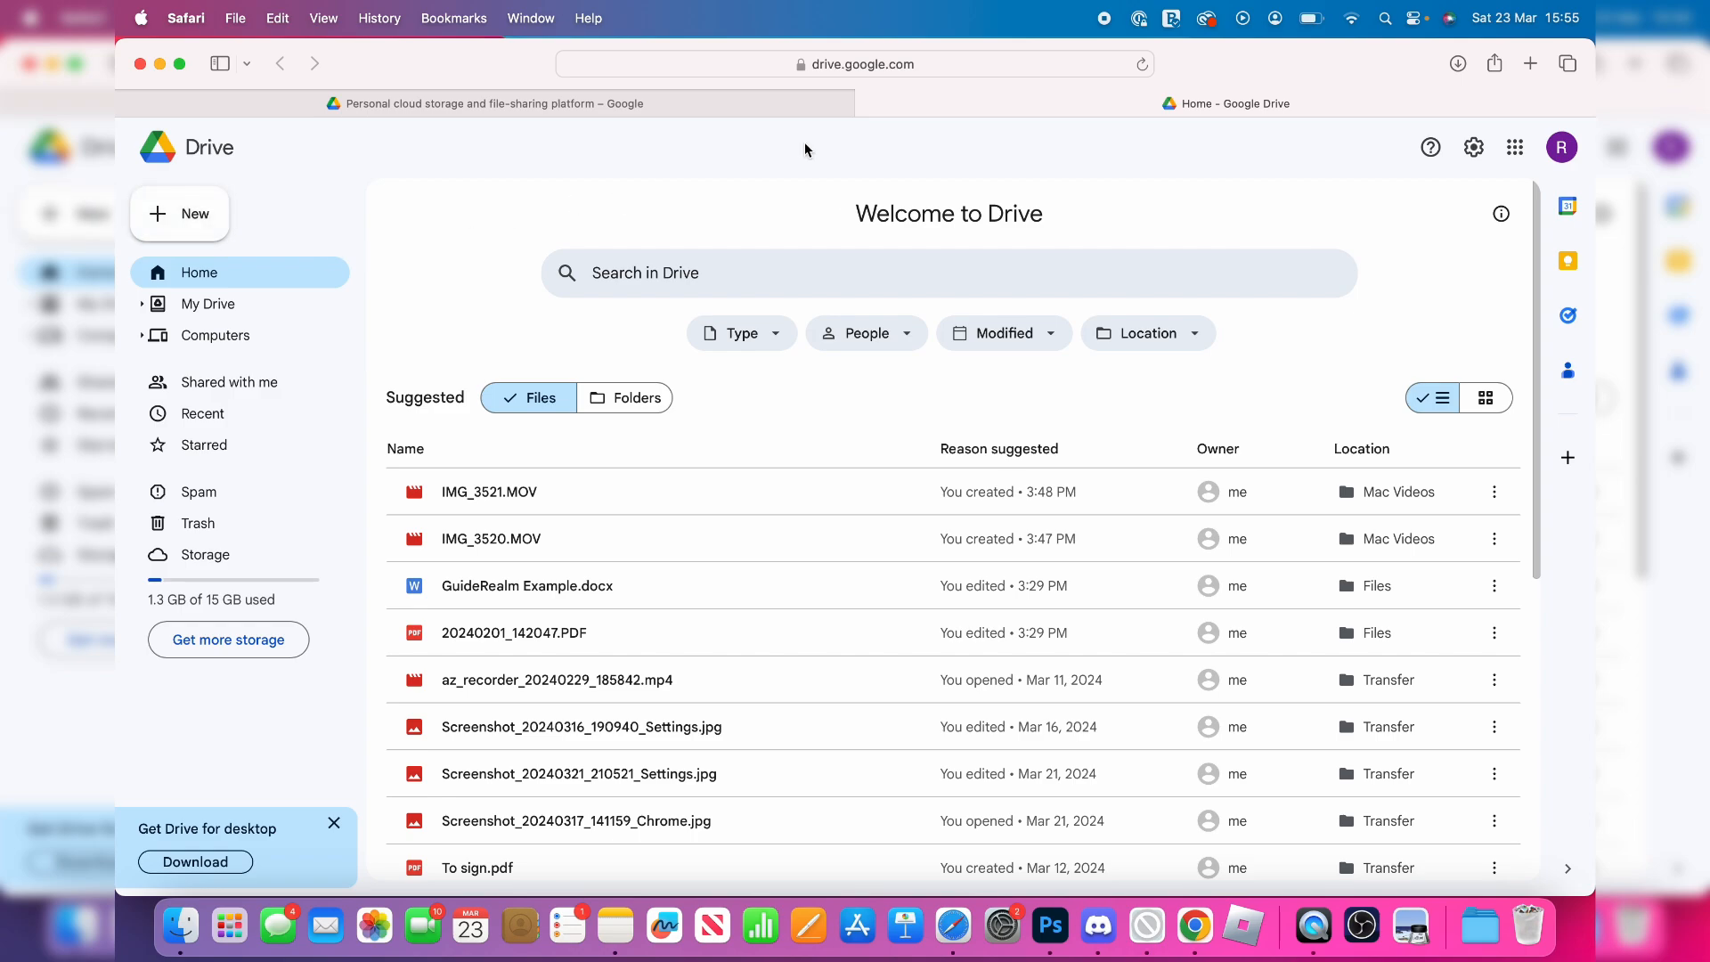
- Show My Drive's contents and bring up the New menu for adding items
{"action": "left_click", "coordinate": [209, 303]}
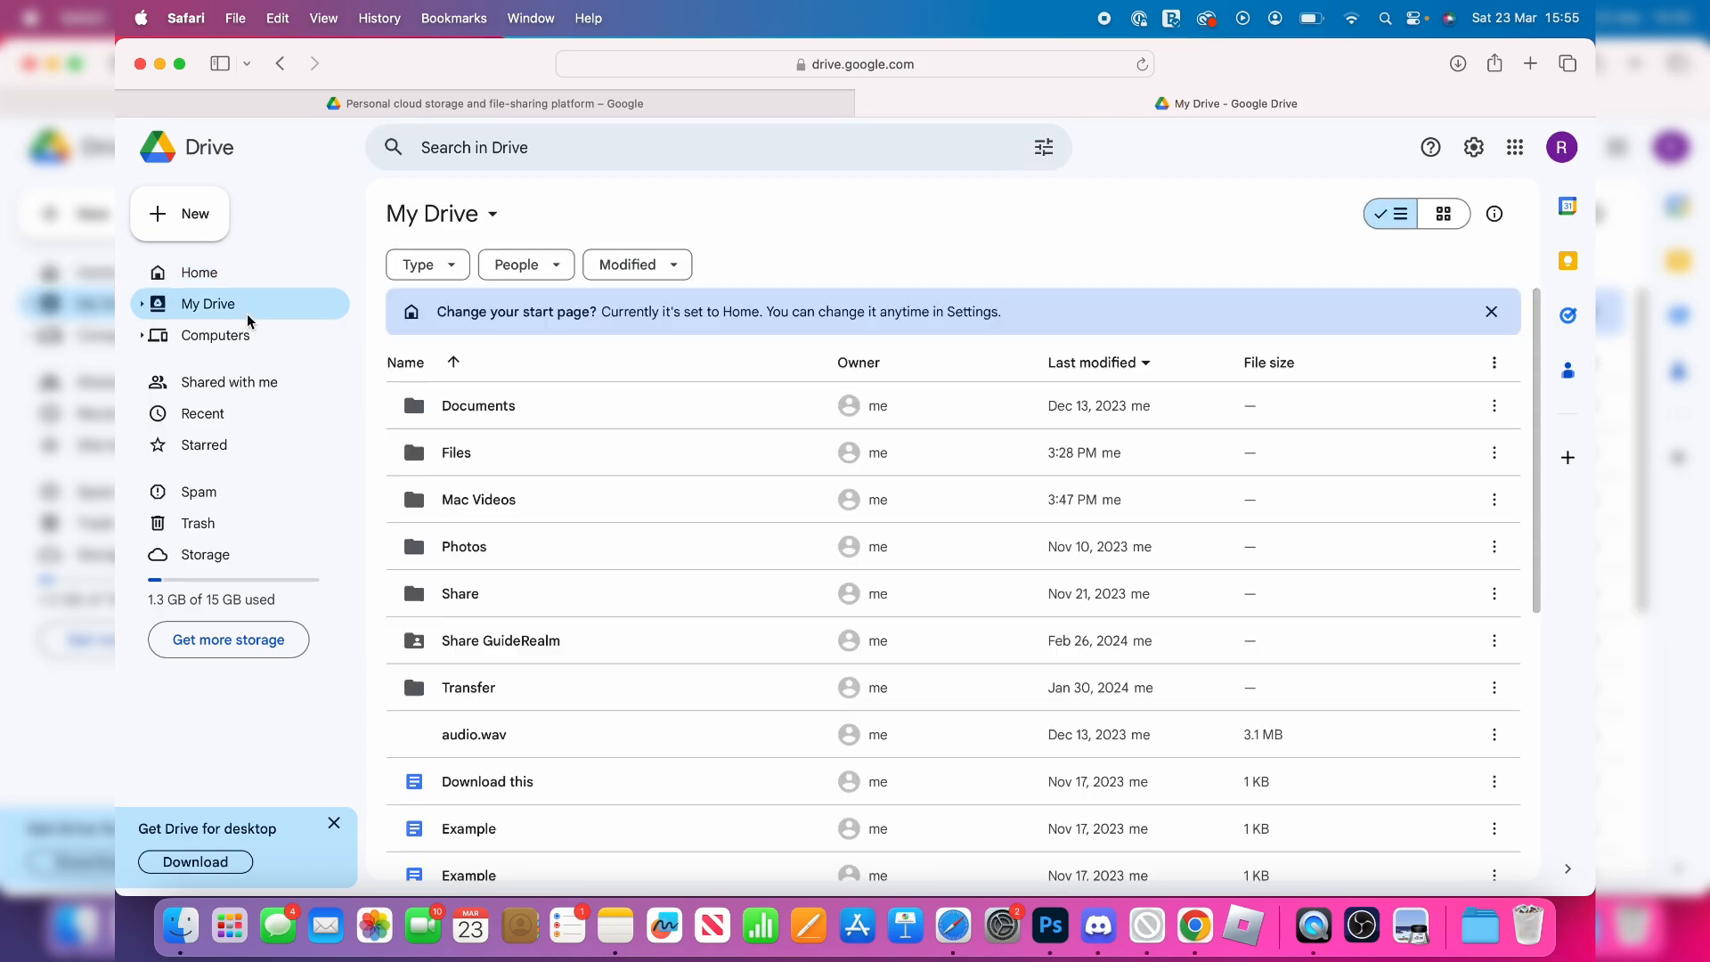
{"action": "left_click", "coordinate": [178, 214]}
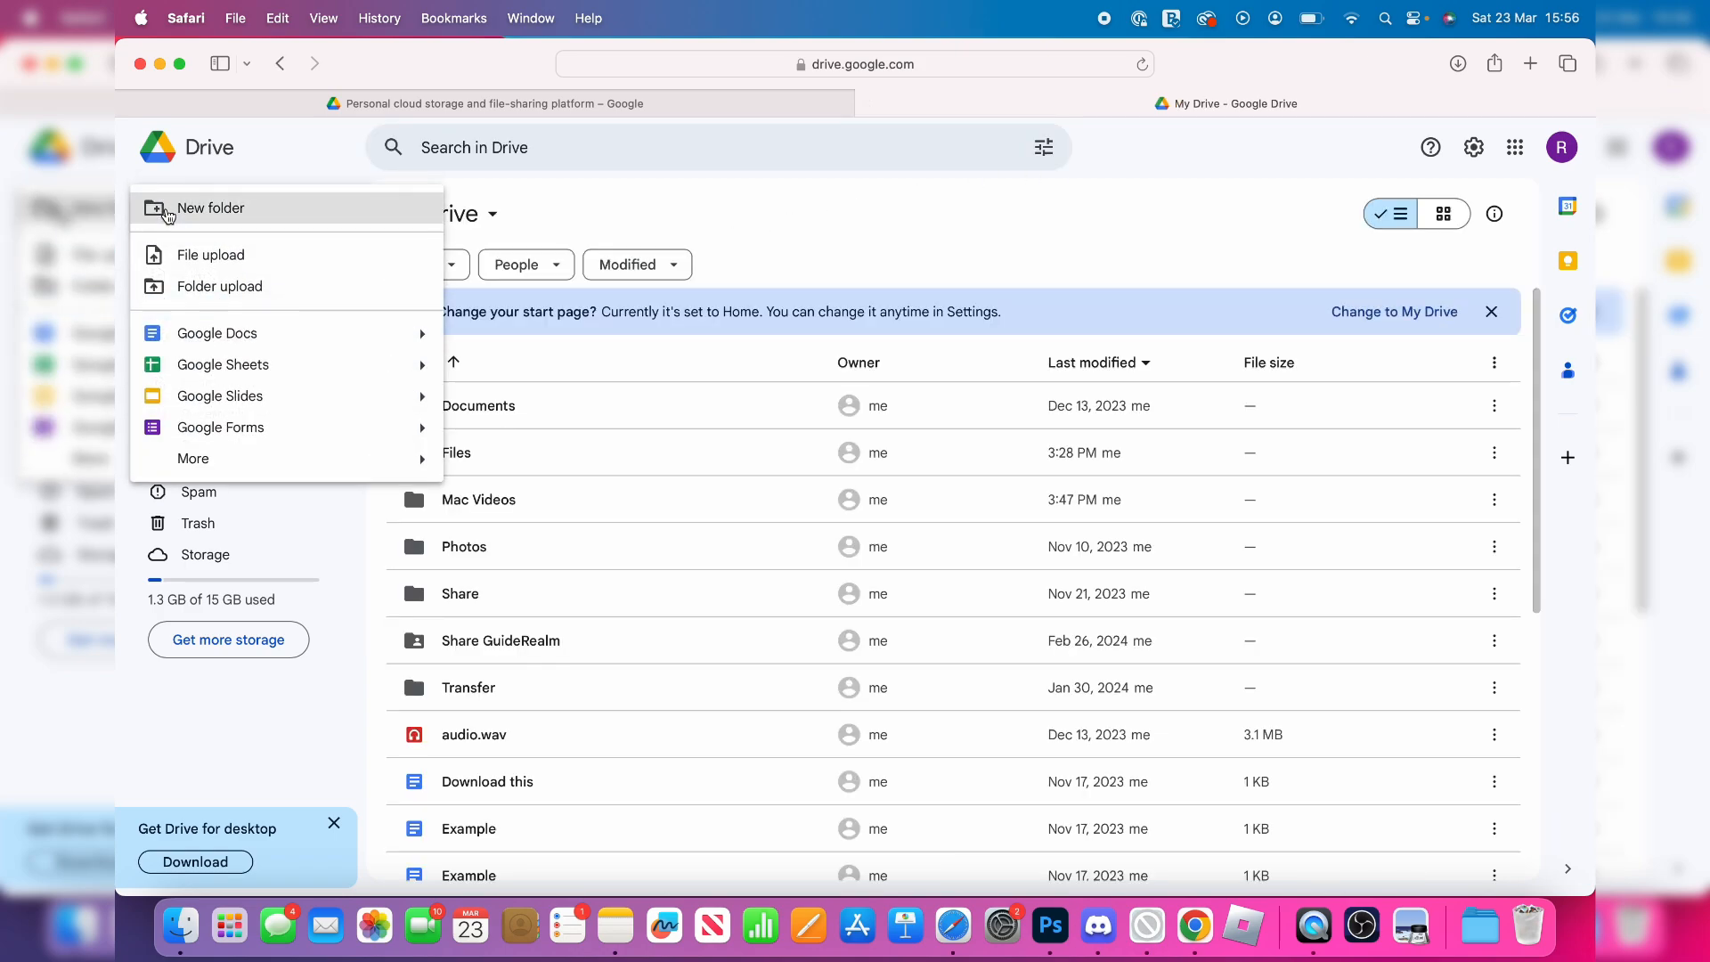
- Create a folder named 'Mac Files' in My Drive and enter it
{"action": "left_click", "coordinate": [211, 208]}
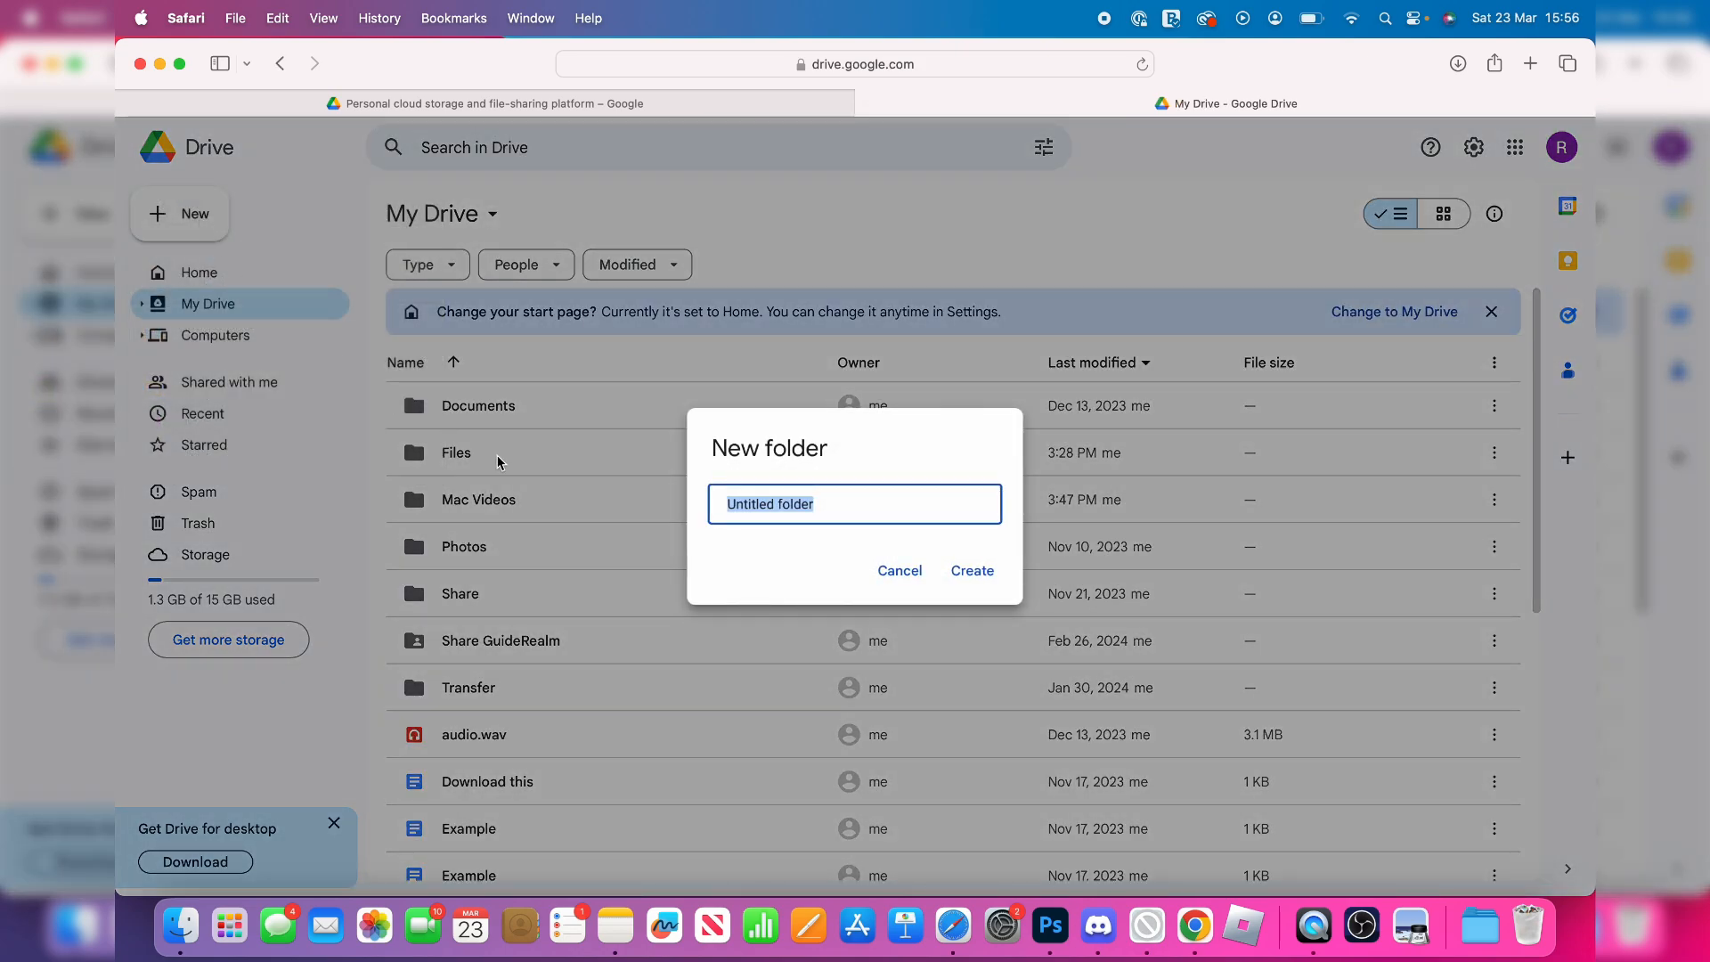
{"action": "type", "text": "Mac Files"}
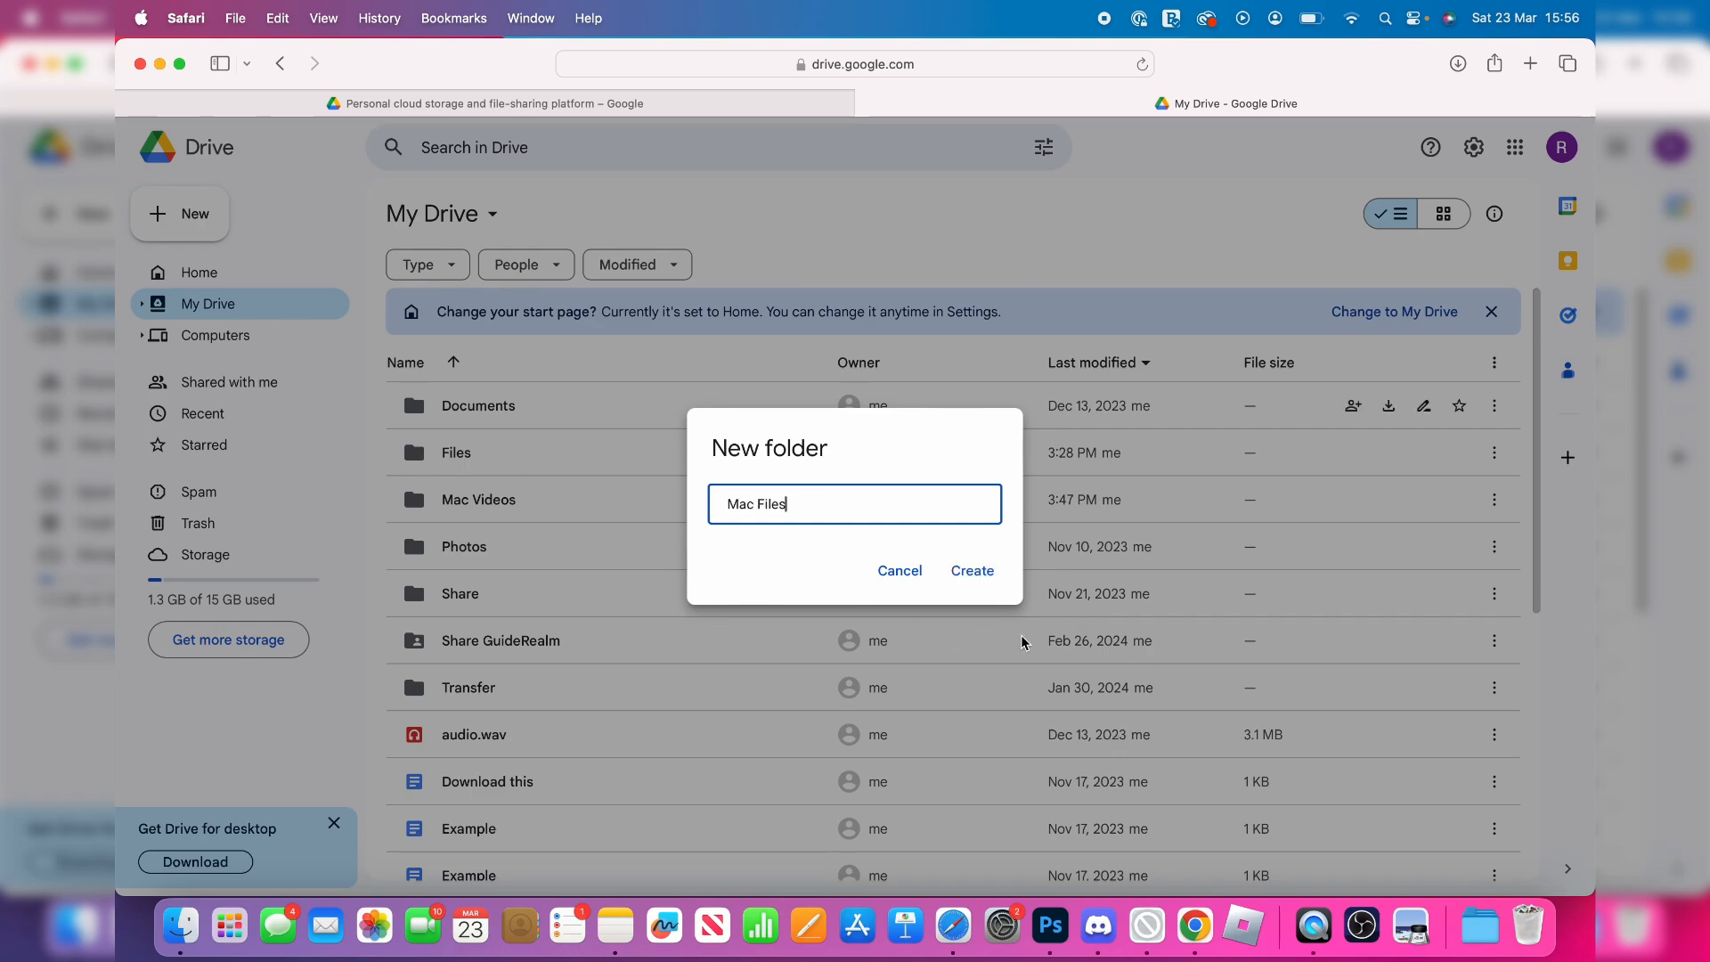
{"action": "left_click", "coordinate": [973, 570]}
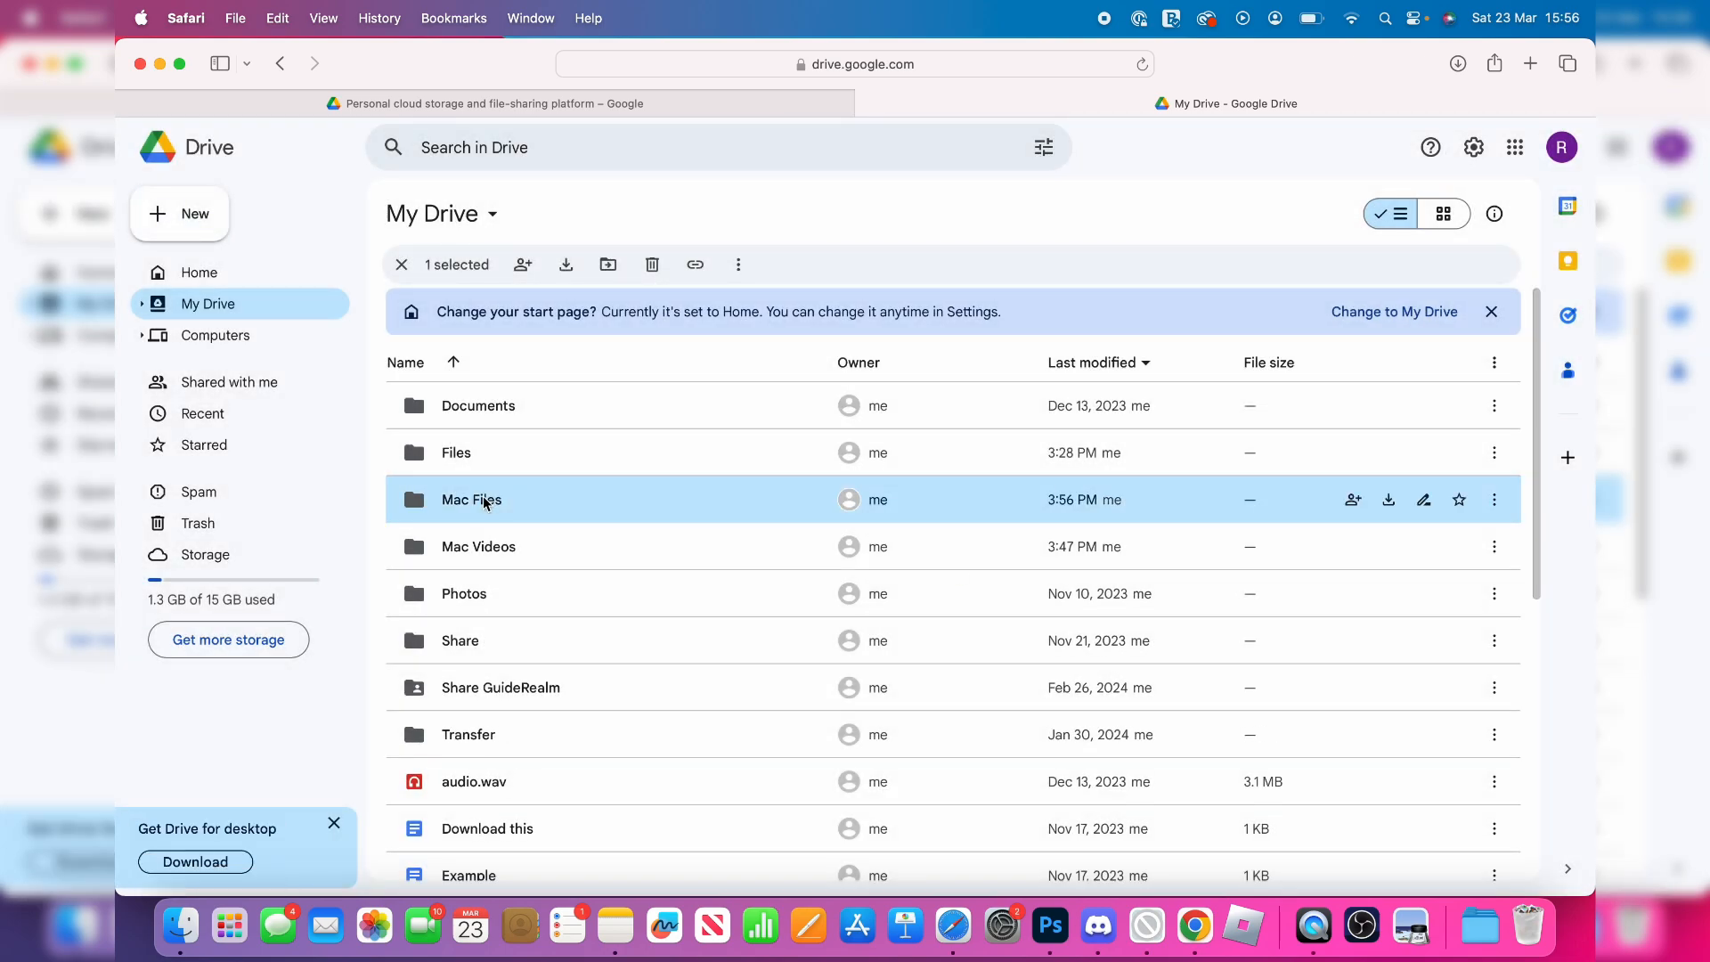
{"action": "double_click", "coordinate": [473, 499]}
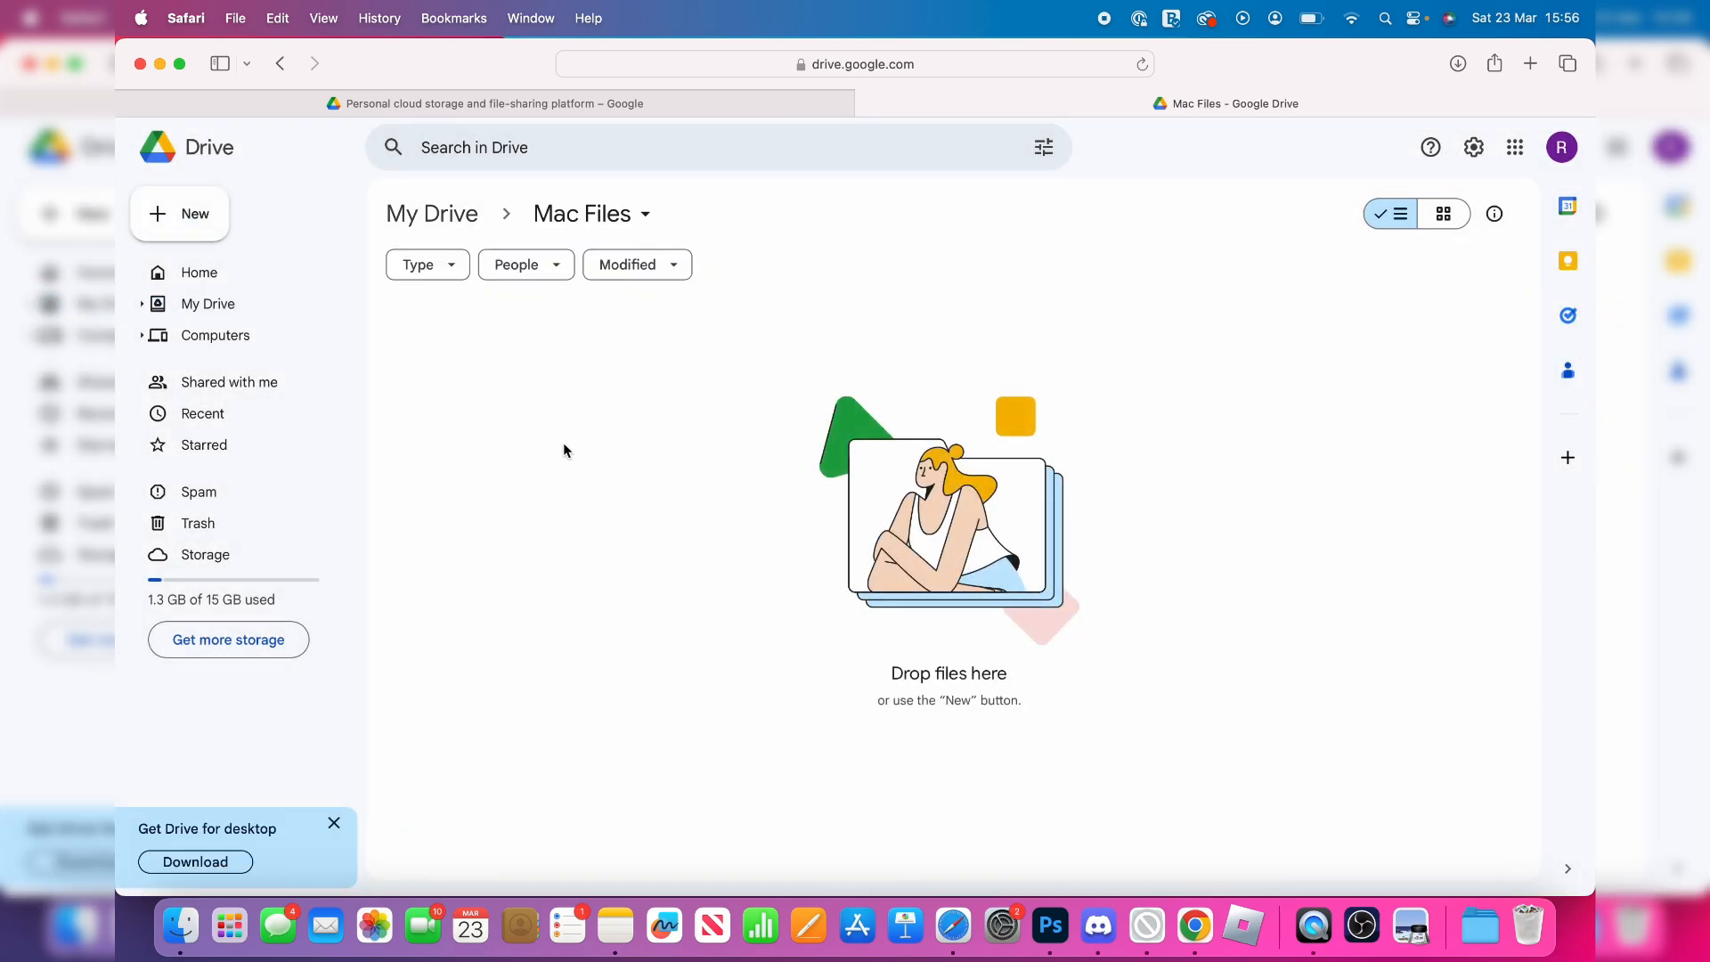
- Upload GuideRealm Guide.docx and GuideRealm Test.pdf from the Mac into Mac Files
{"action": "left_click", "coordinate": [178, 214]}
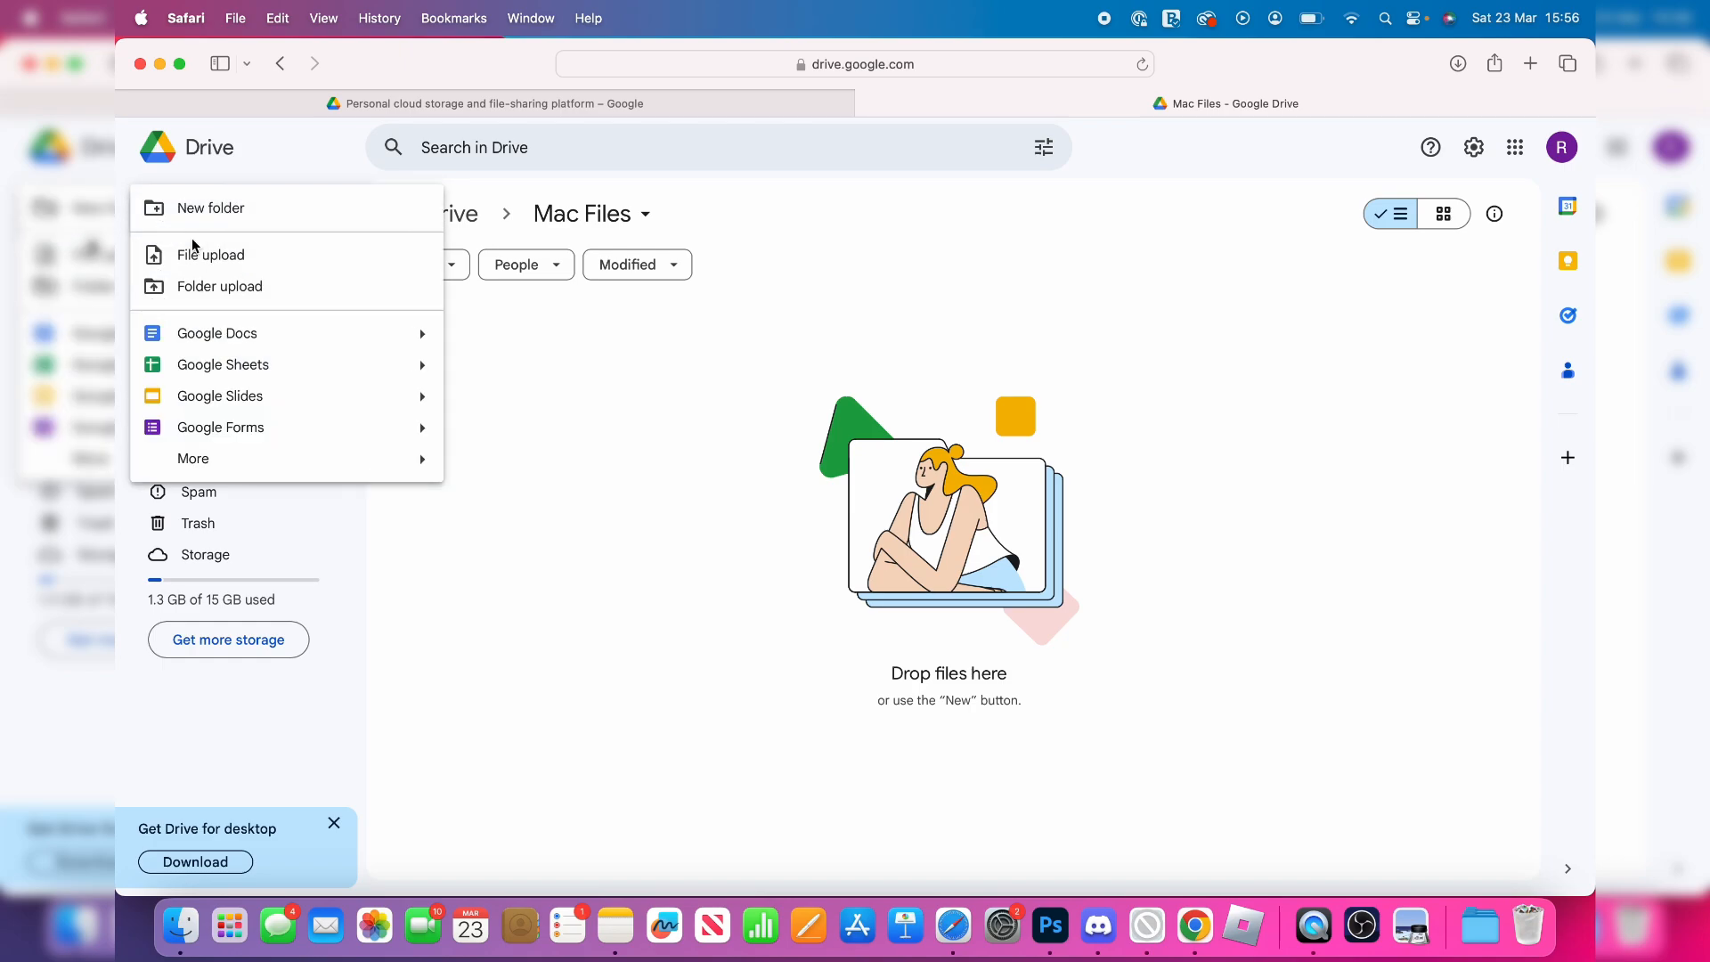
{"action": "left_click", "coordinate": [211, 255]}
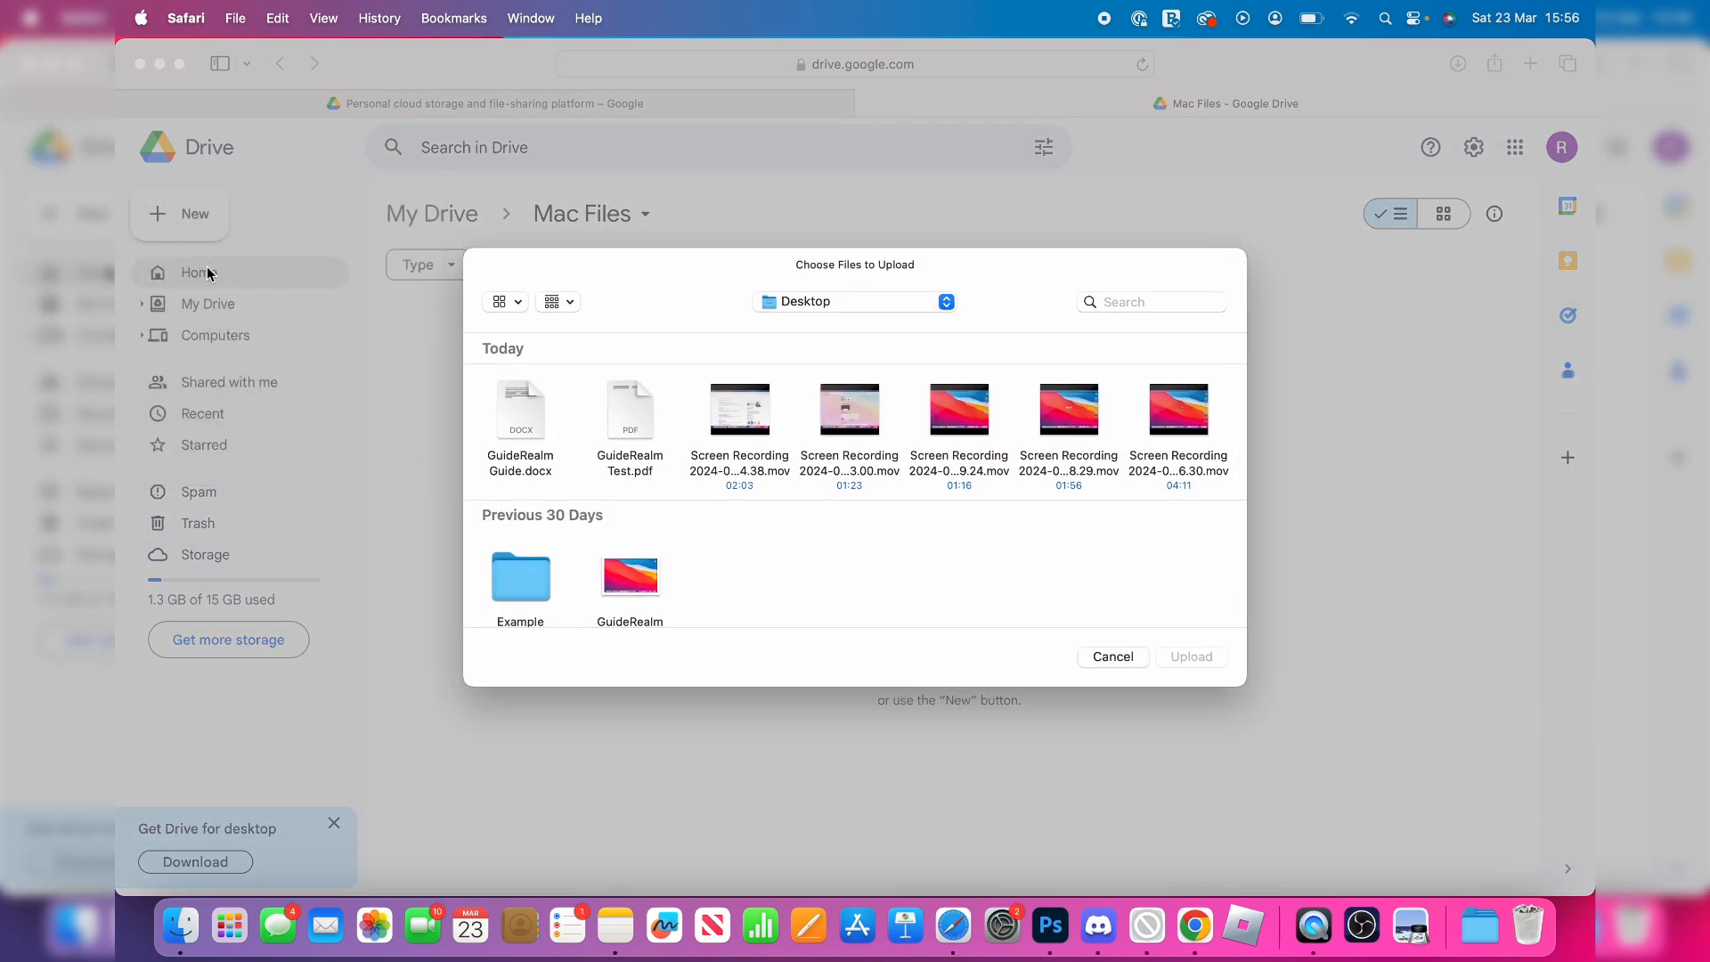
{"action": "left_click", "coordinate": [520, 410]}
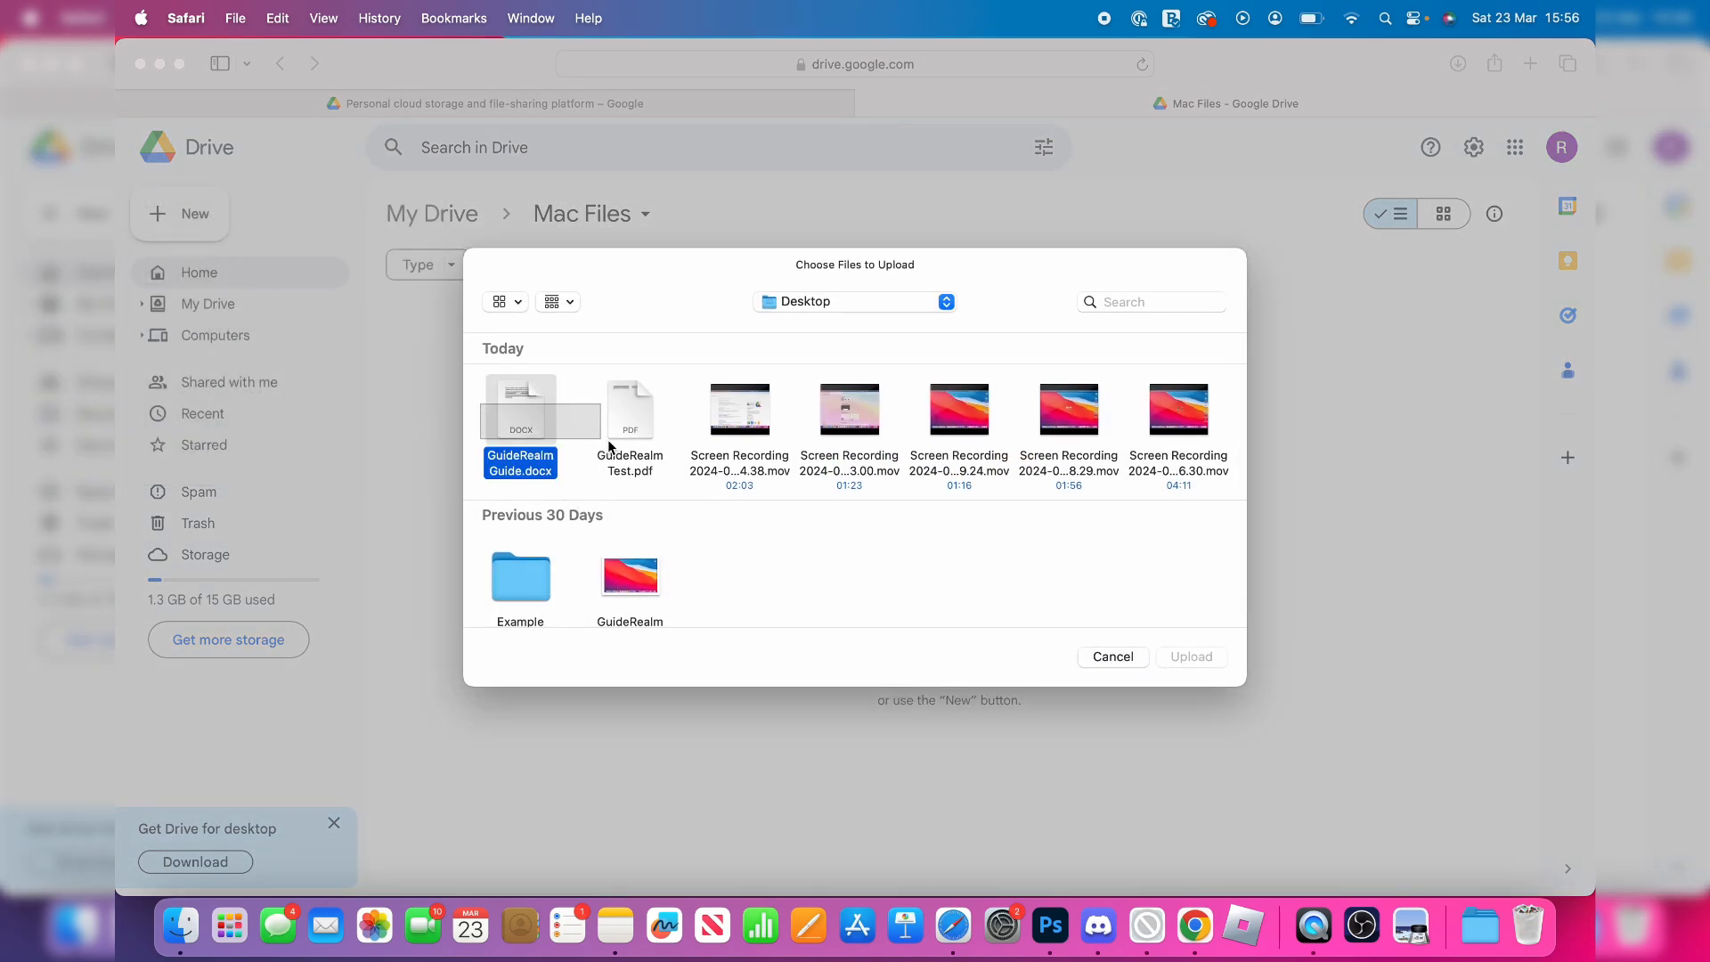
{"action": "left_click", "coordinate": [856, 301]}
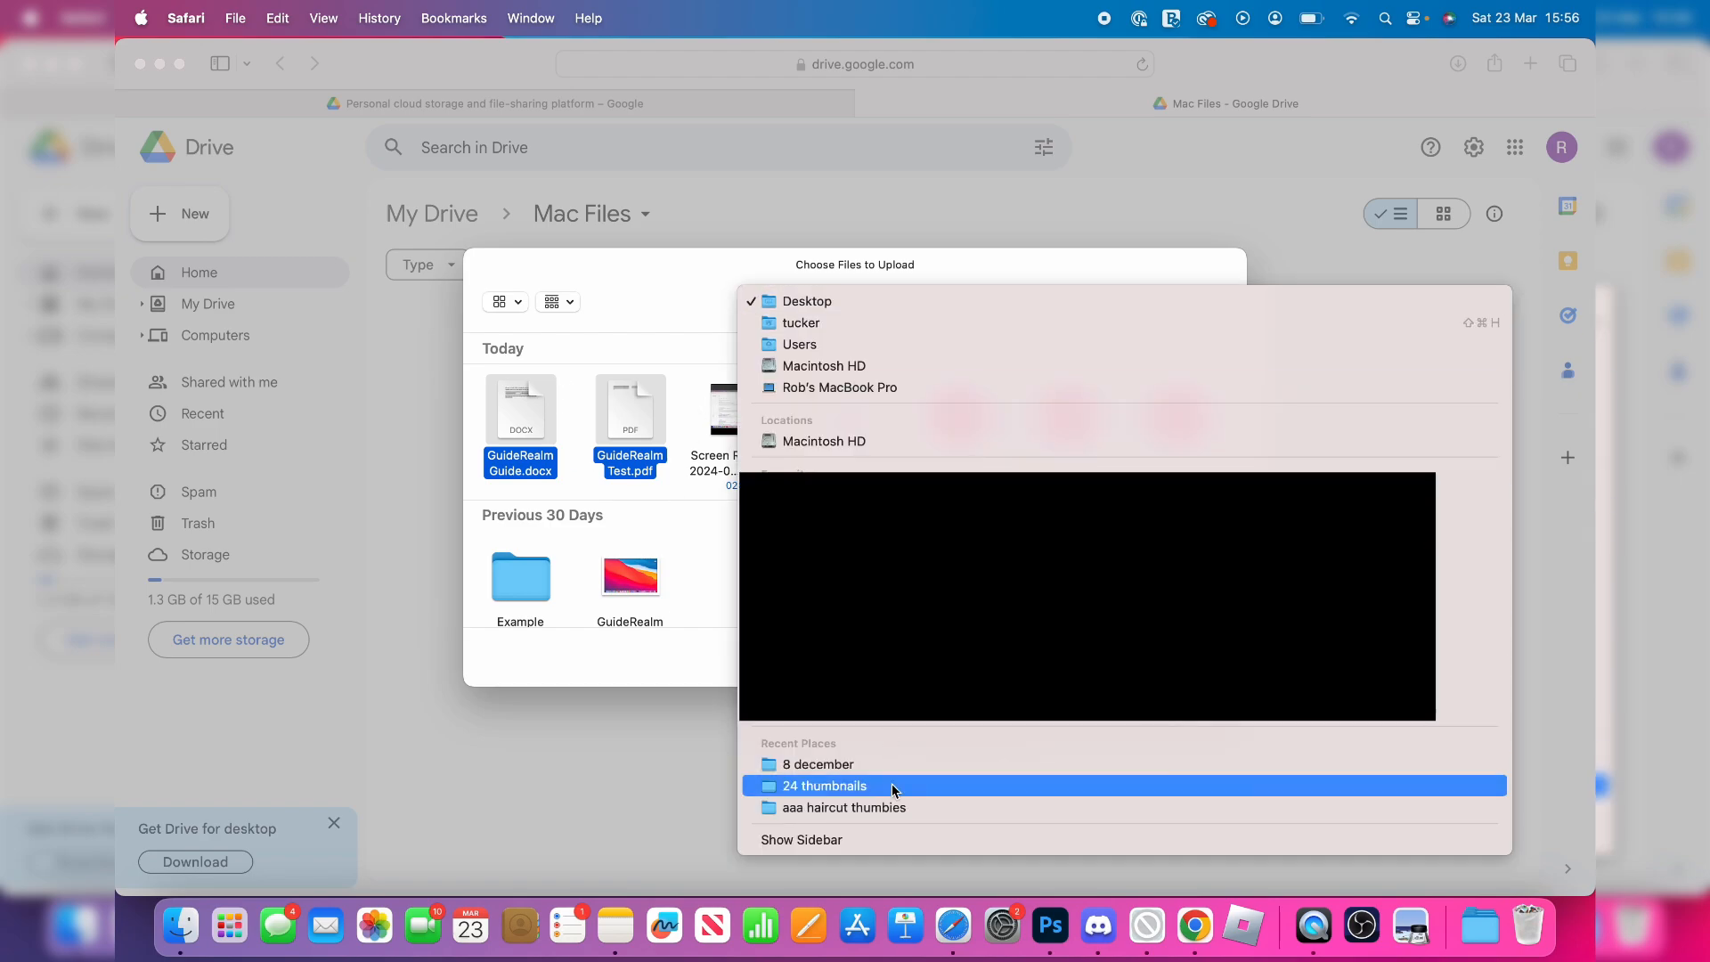
{"action": "left_click", "coordinate": [805, 301]}
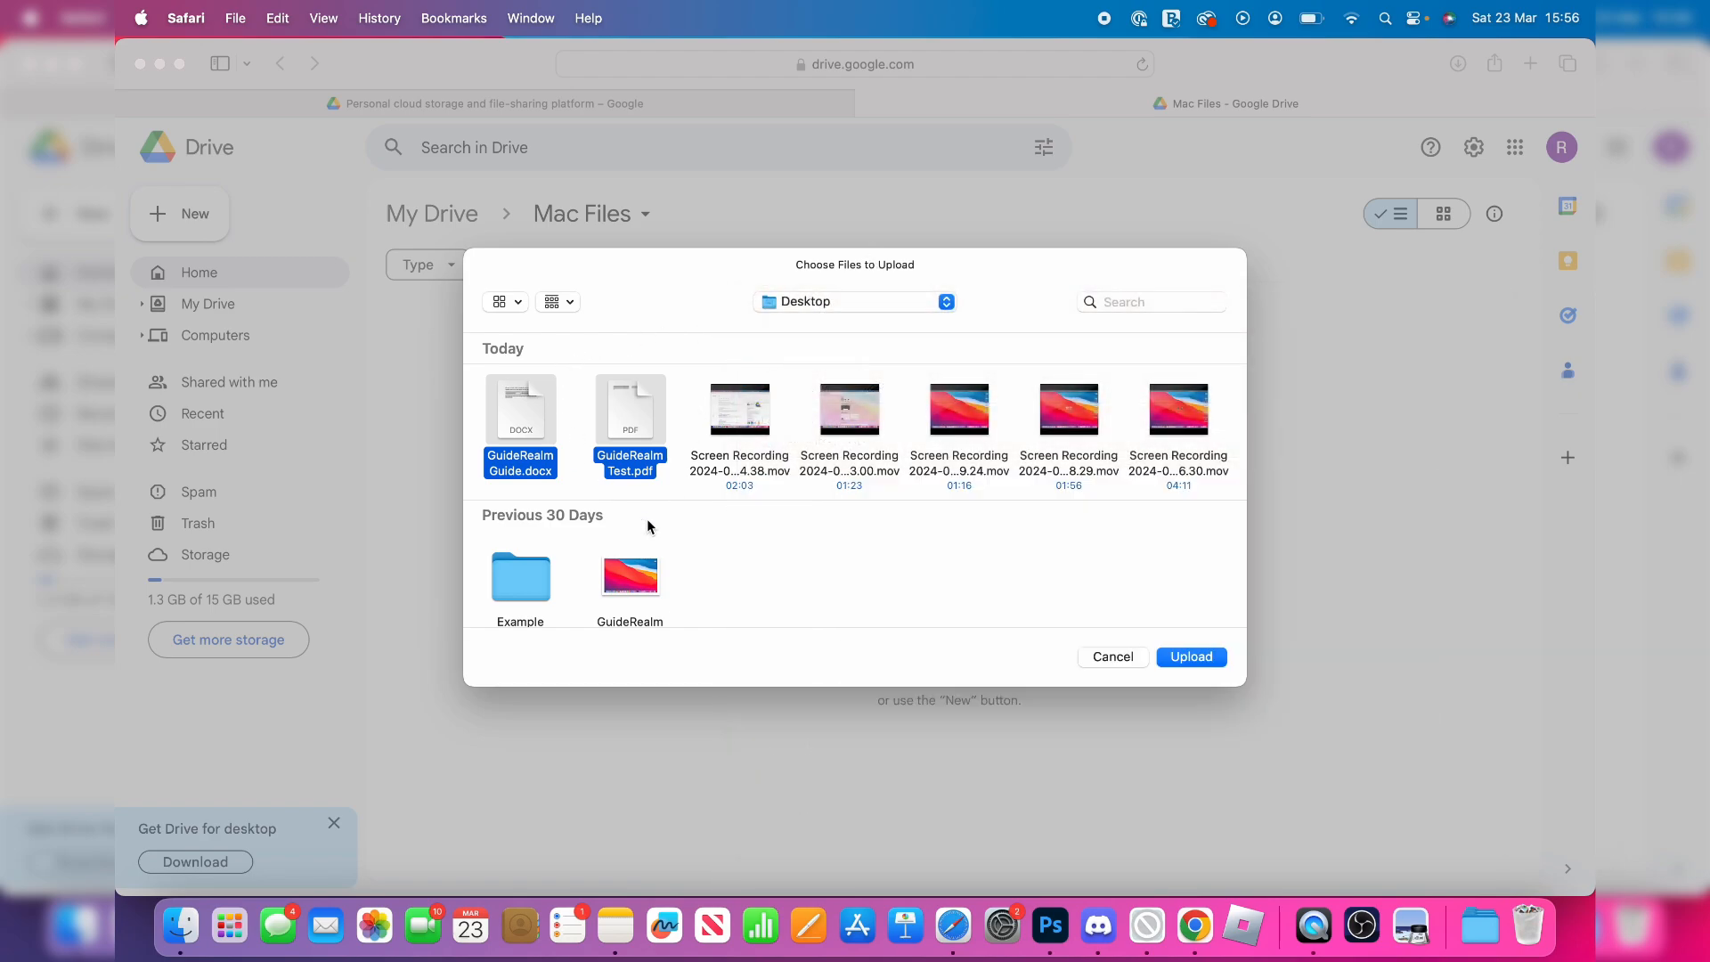
{"action": "left_click", "coordinate": [1192, 656]}
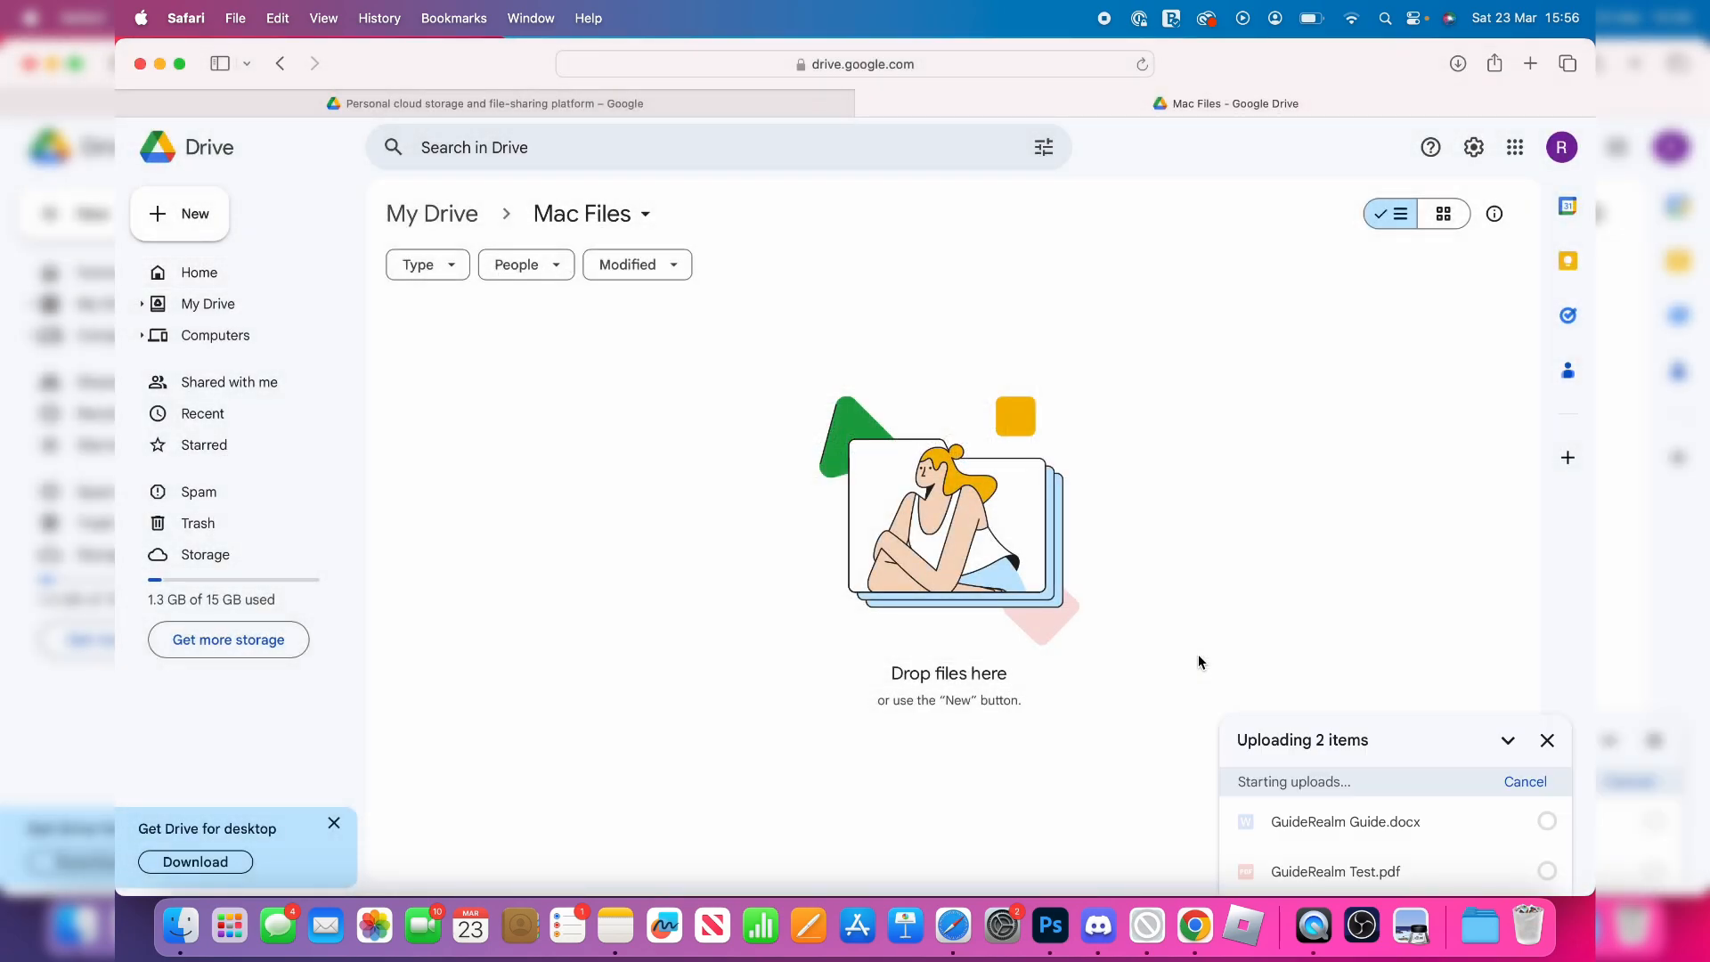